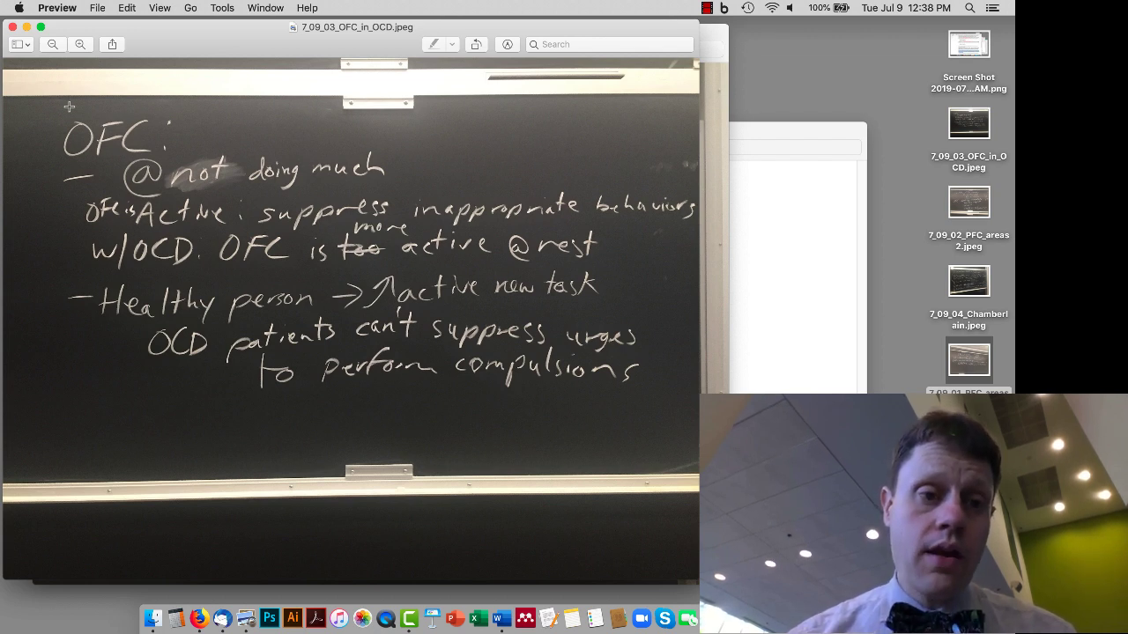
Step: Open 7_09_04_Chamberlain.jpeg and mark the crossed-out word 'less' in the Result line
{"action": "left_click_drag", "start_coordinate": [44, 98], "coordinate": [543, 253]}
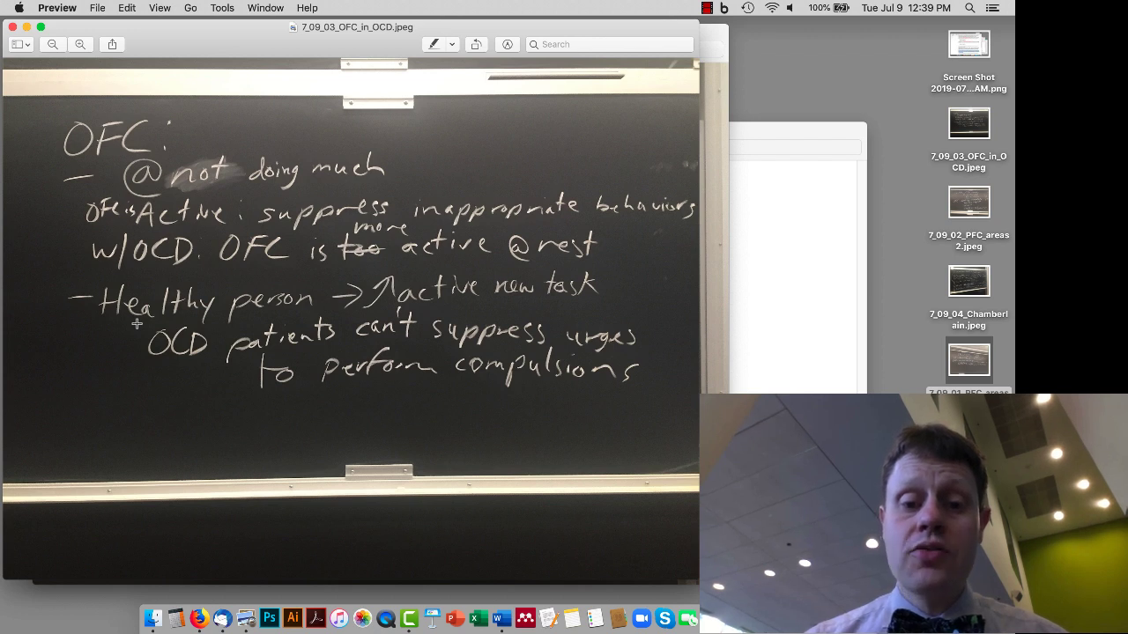
{"action": "left_click", "coordinate": [968, 282]}
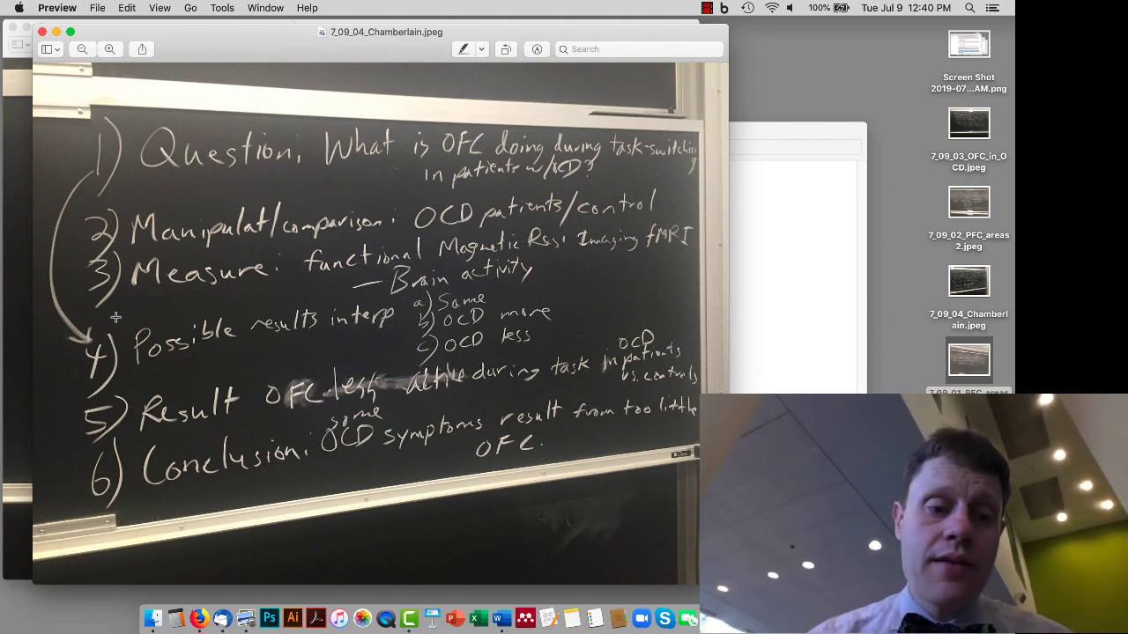
{"action": "mouse_move", "coordinate": [88, 313]}
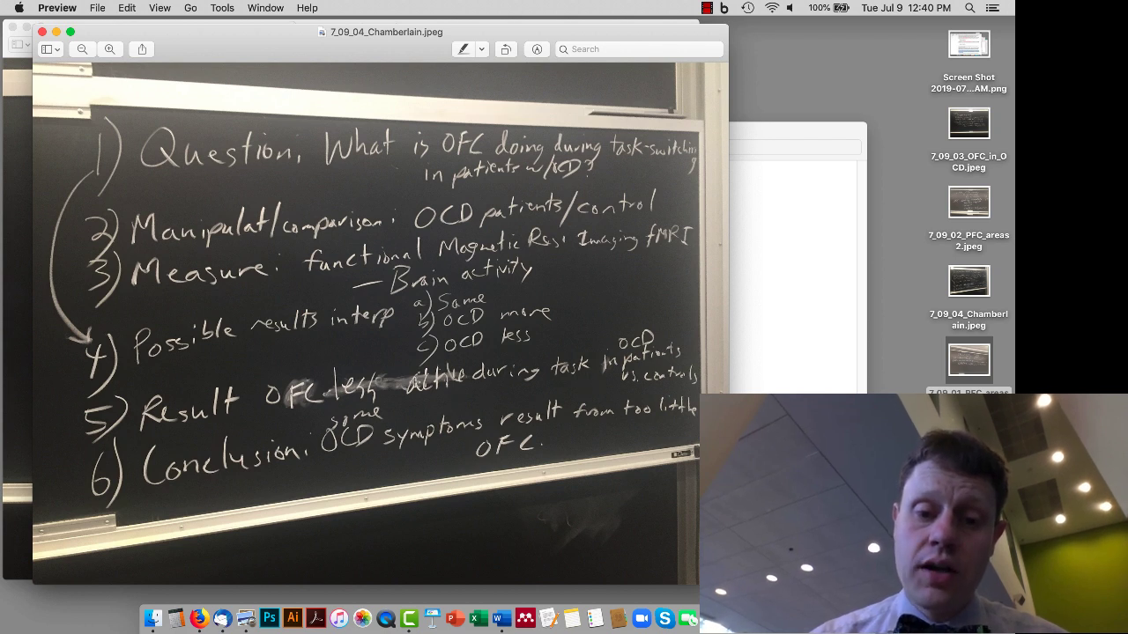
{"action": "left_click_drag", "start_coordinate": [319, 363], "coordinate": [391, 412]}
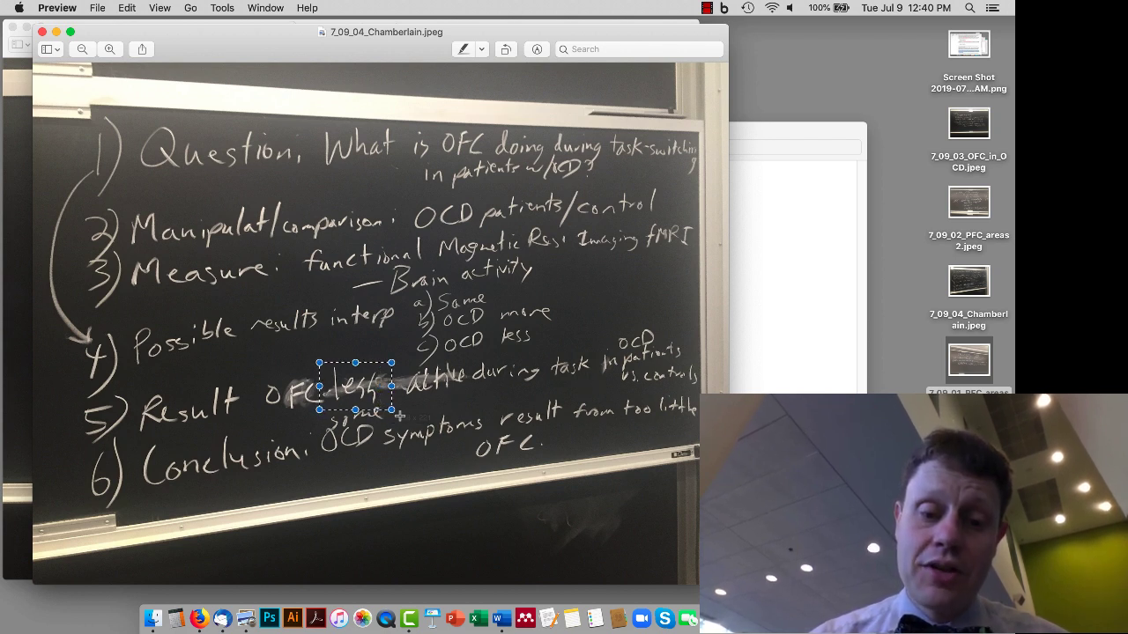
{"action": "mouse_move", "coordinate": [437, 486]}
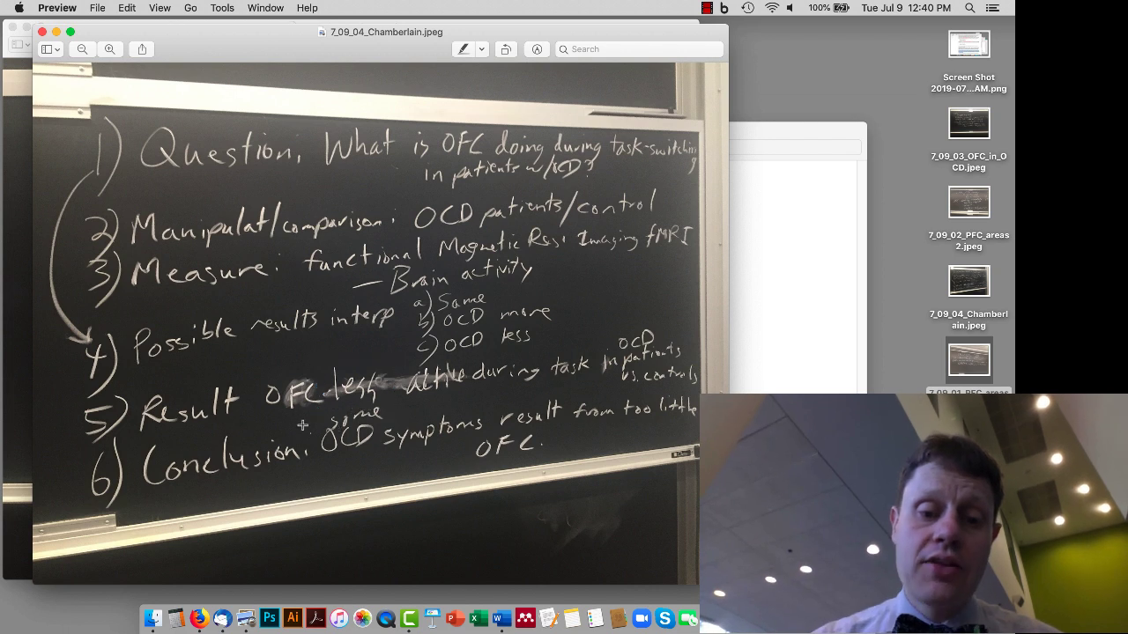
{"action": "mouse_move", "coordinate": [472, 485]}
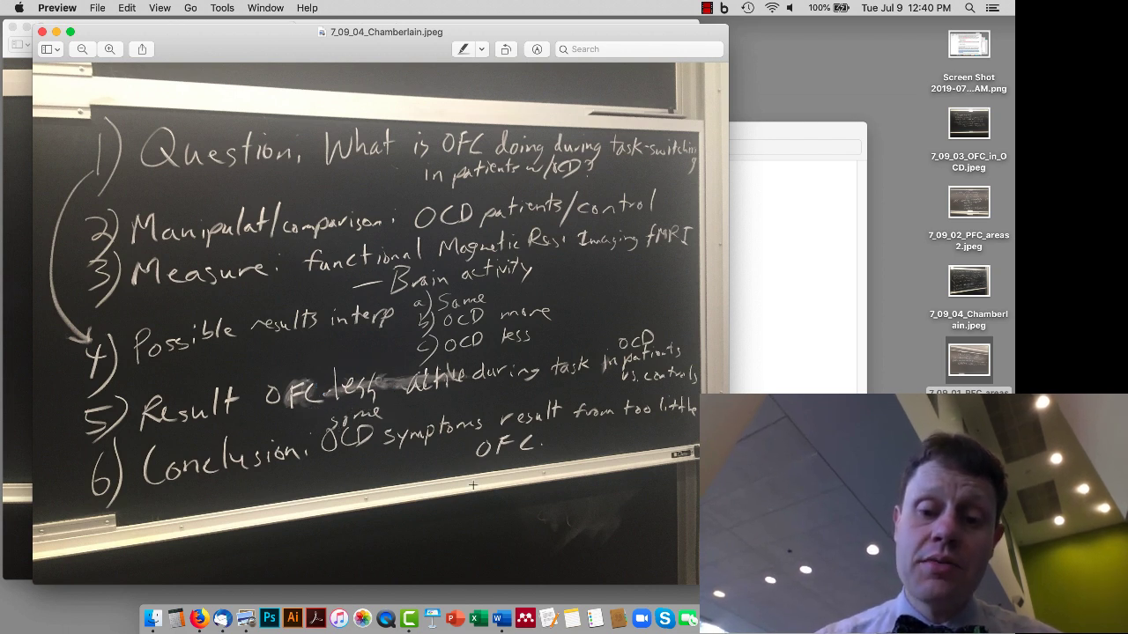